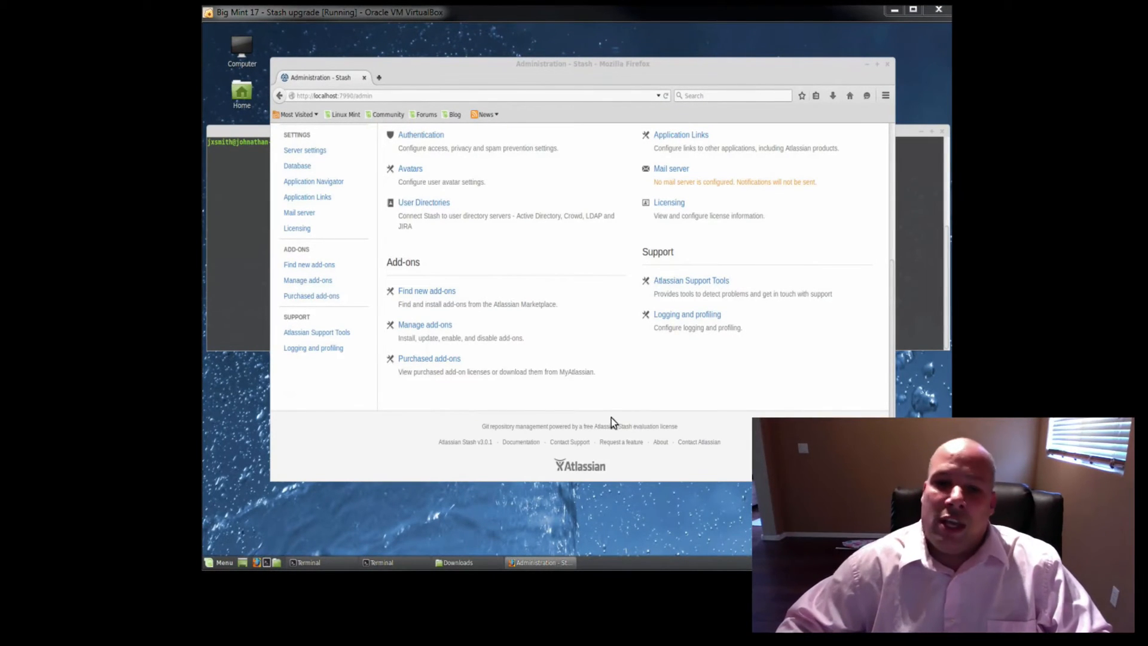
mouse_move(479, 454)
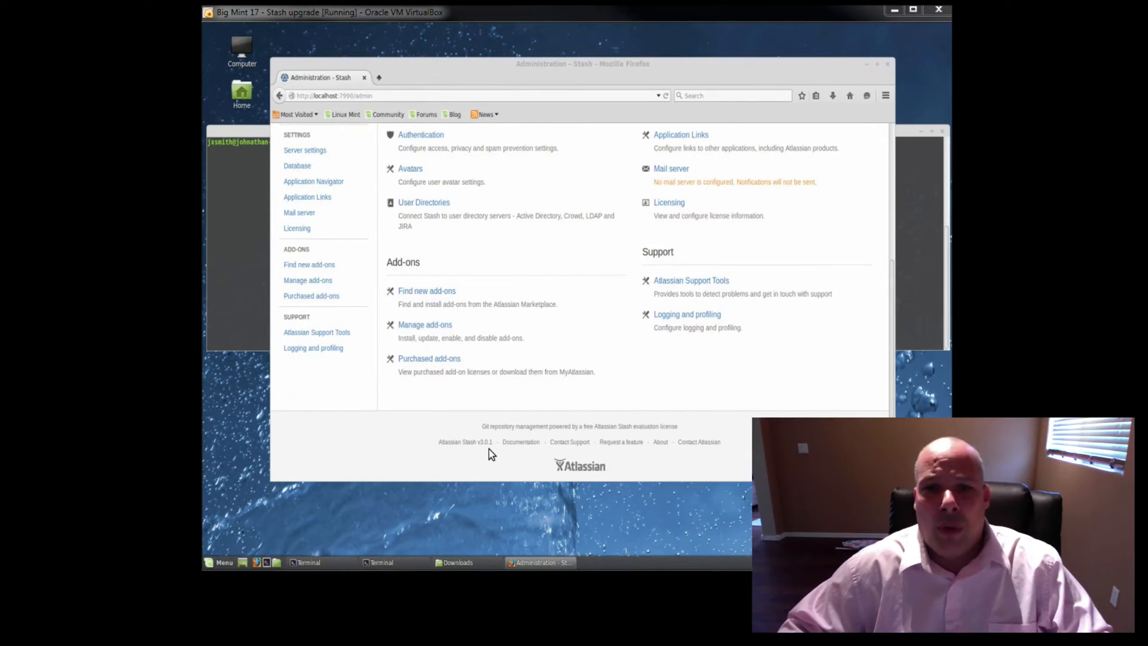
mouse_move(895, 145)
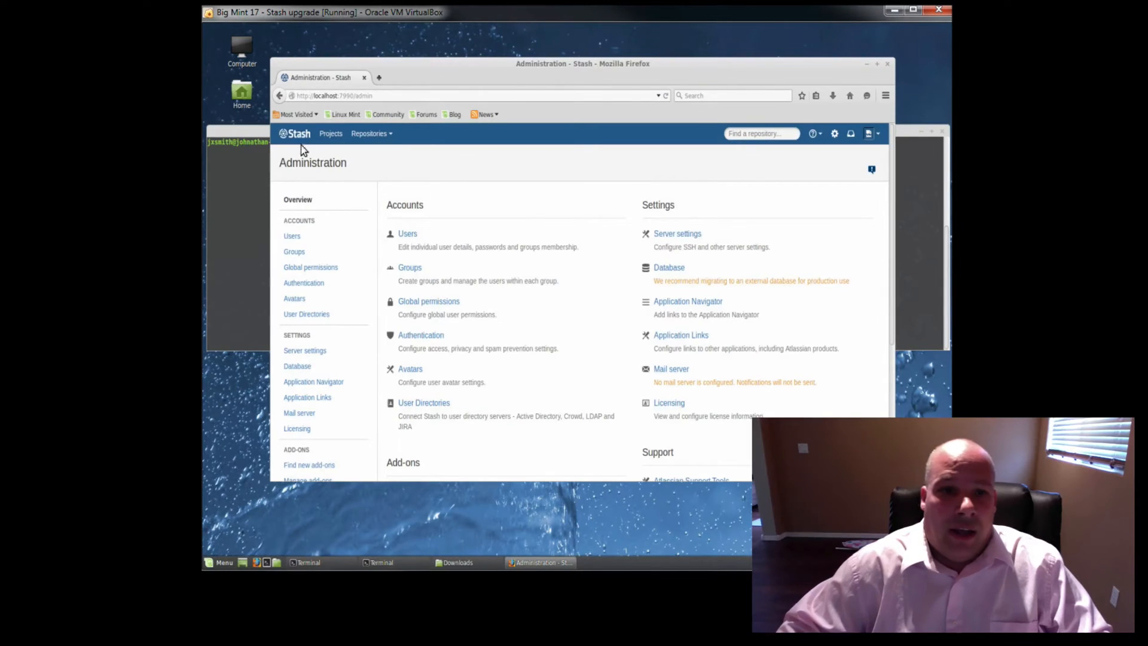
Go to the Projects list and bring up Test Project showing its single repository 'test'
left_click(331, 133)
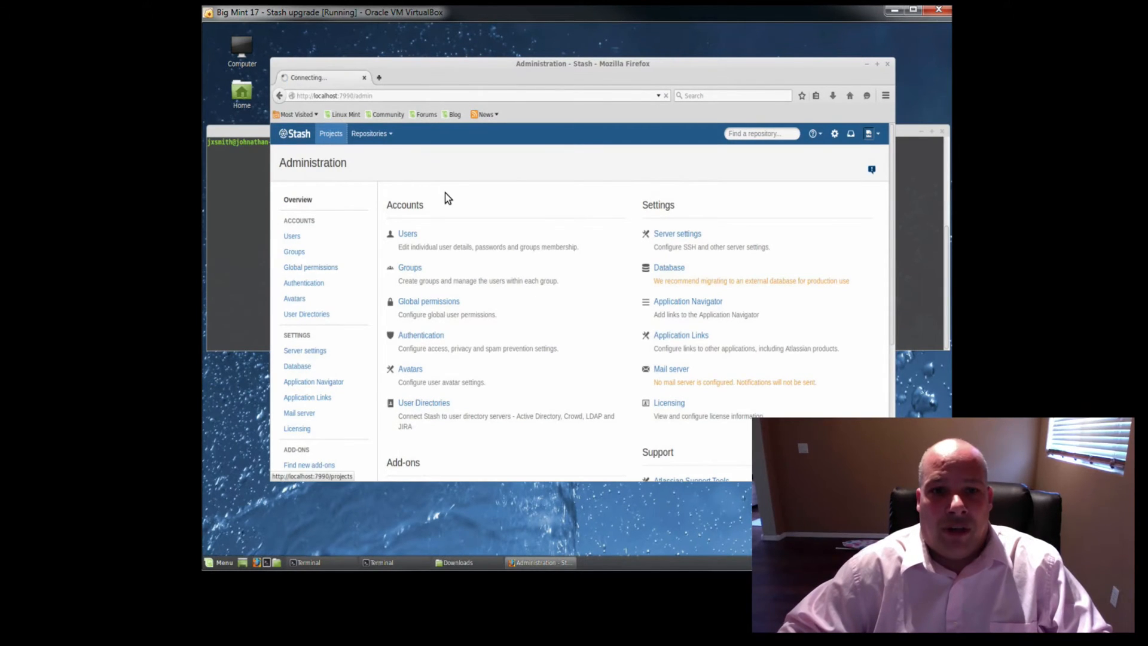
left_click(330, 133)
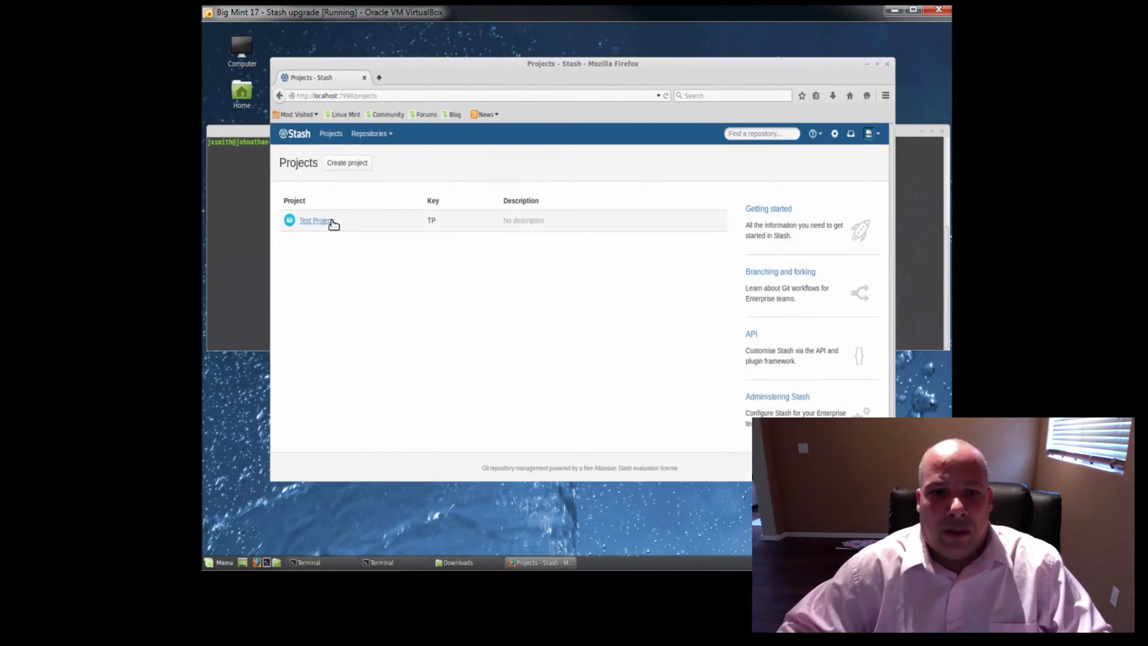
left_click(314, 220)
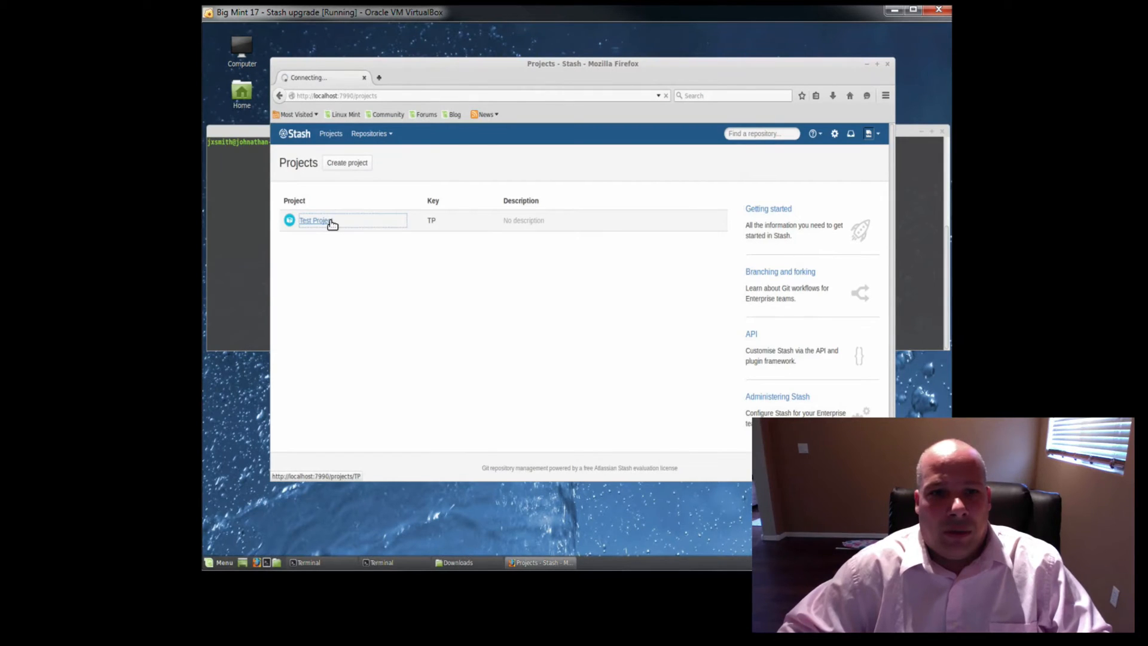
left_click(314, 220)
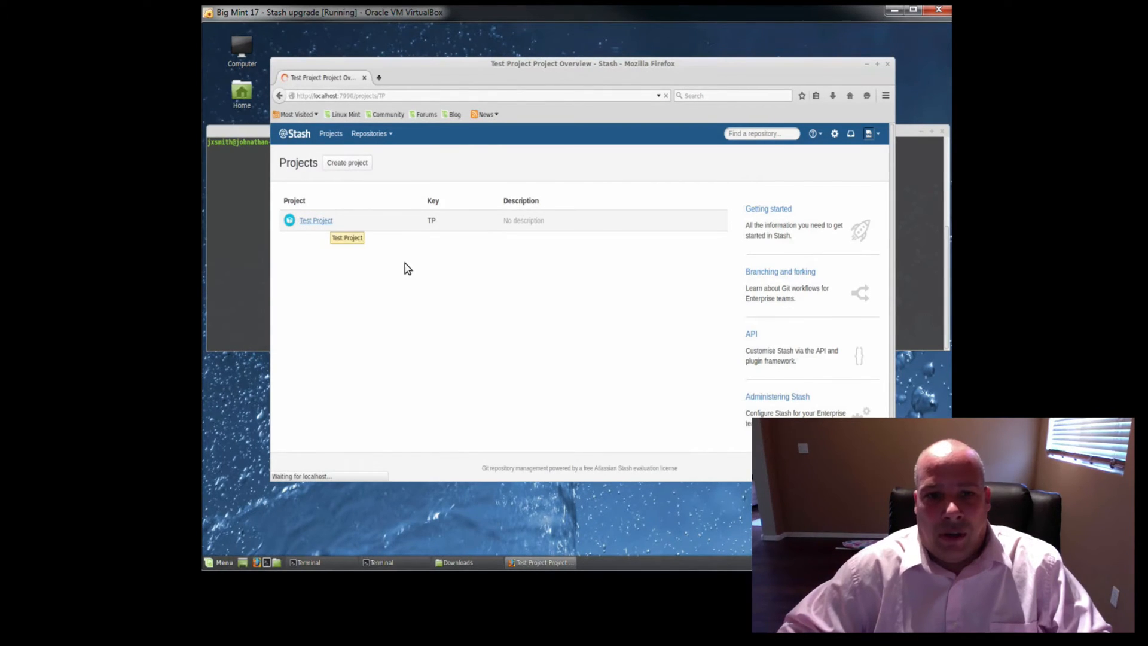
left_click(316, 220)
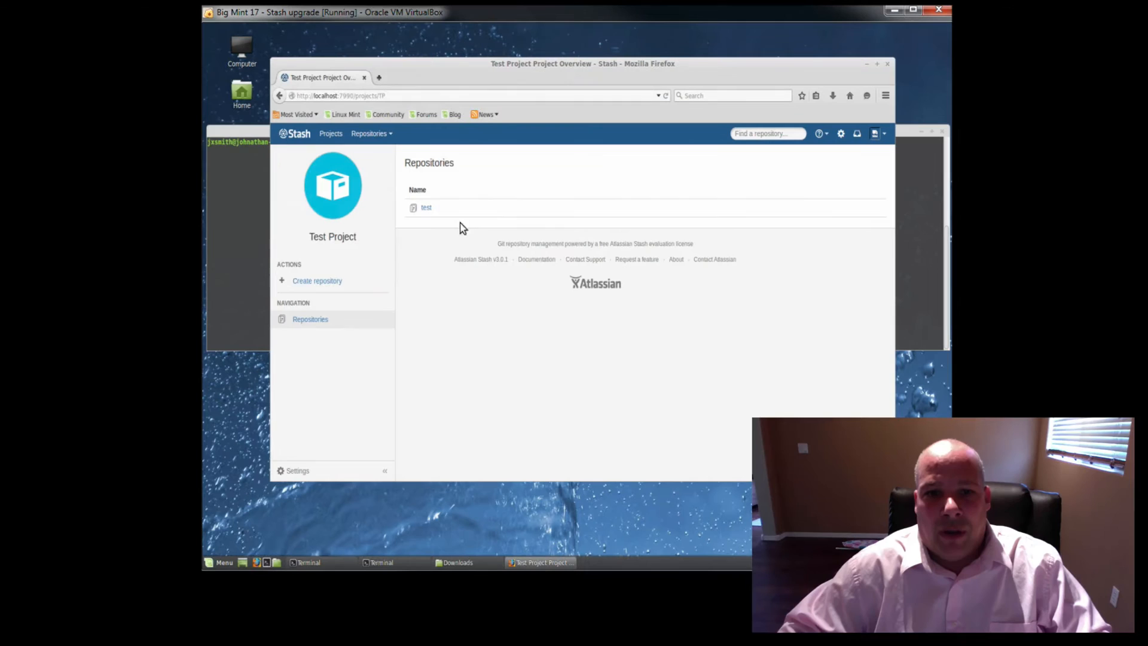
mouse_move(657, 175)
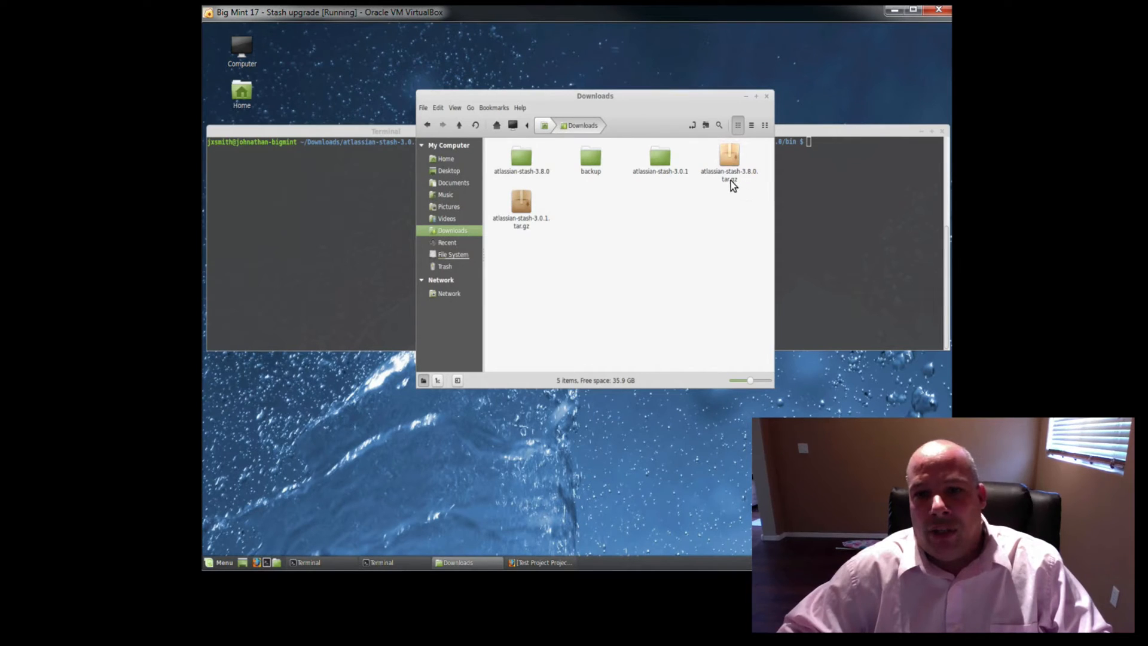
mouse_move(745, 181)
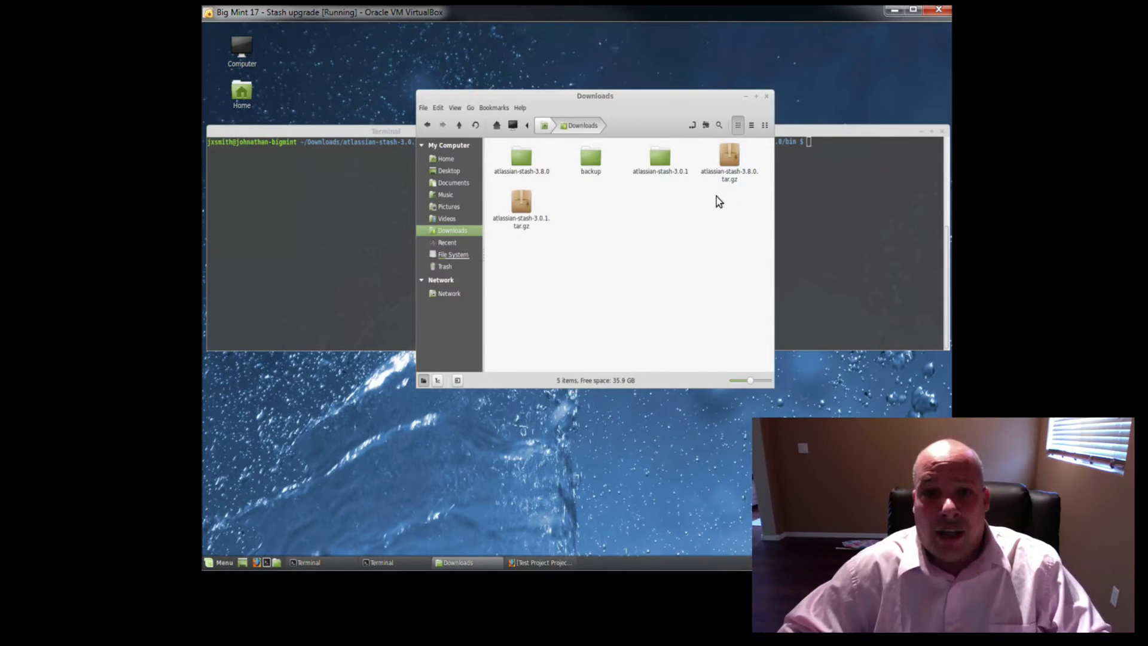
mouse_move(553, 178)
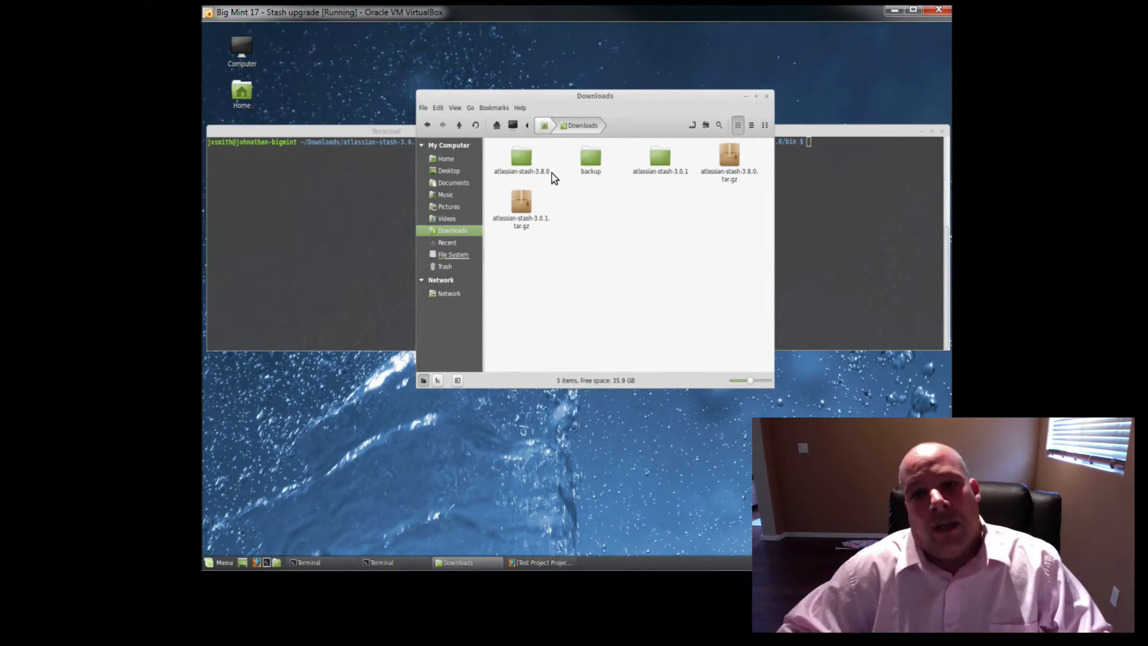
mouse_move(680, 184)
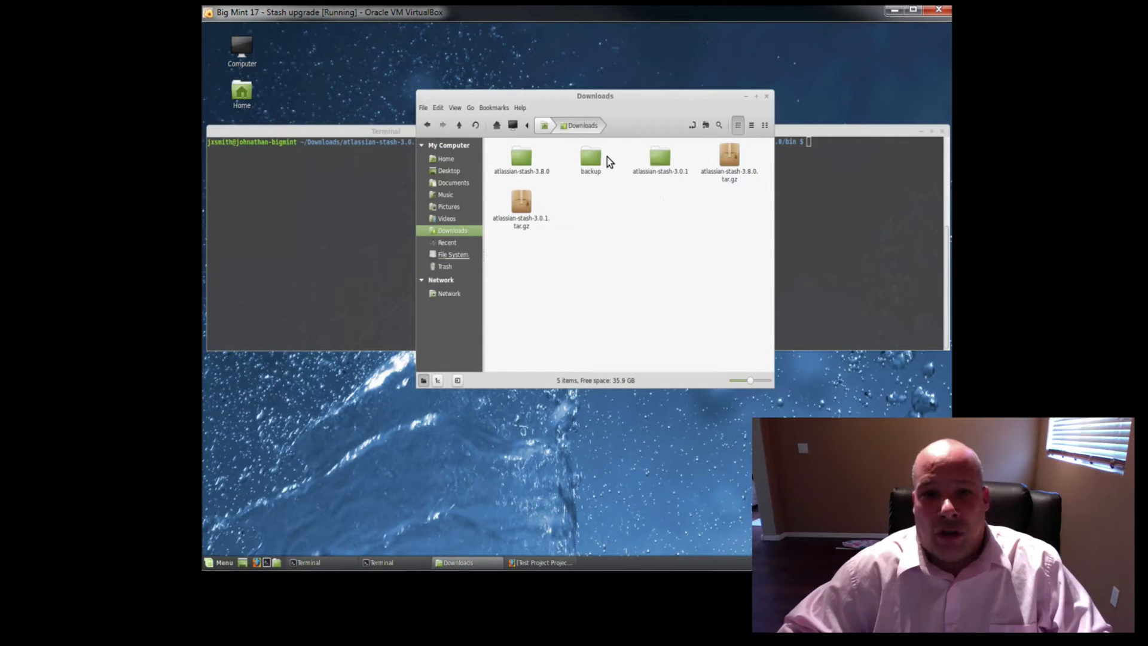
mouse_move(611, 158)
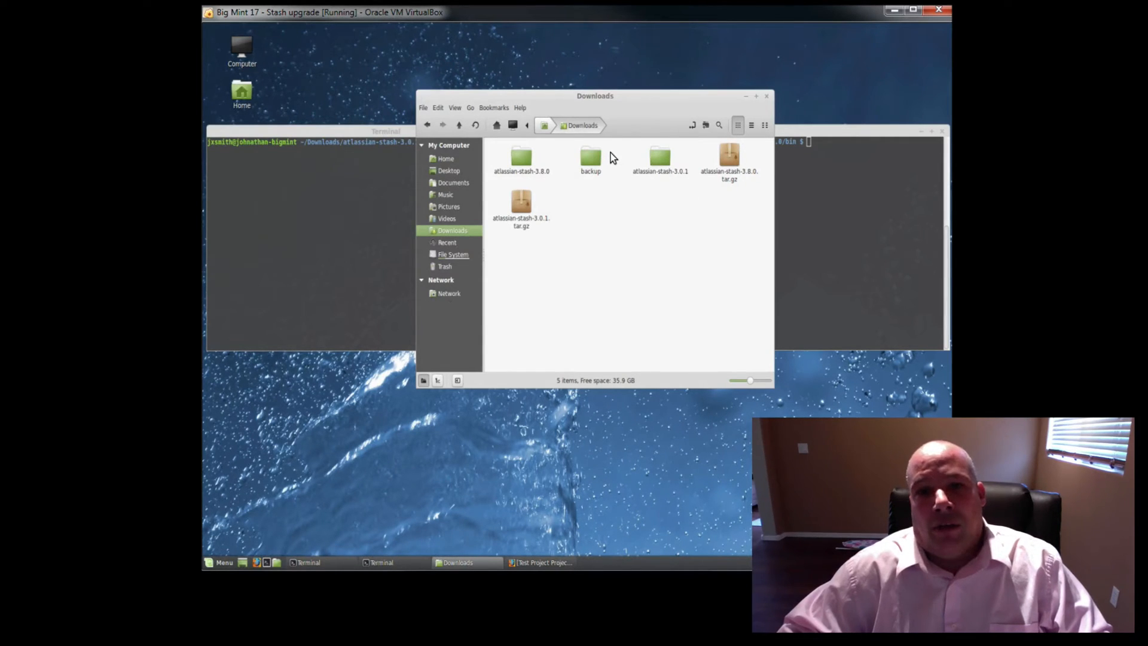
mouse_move(624, 212)
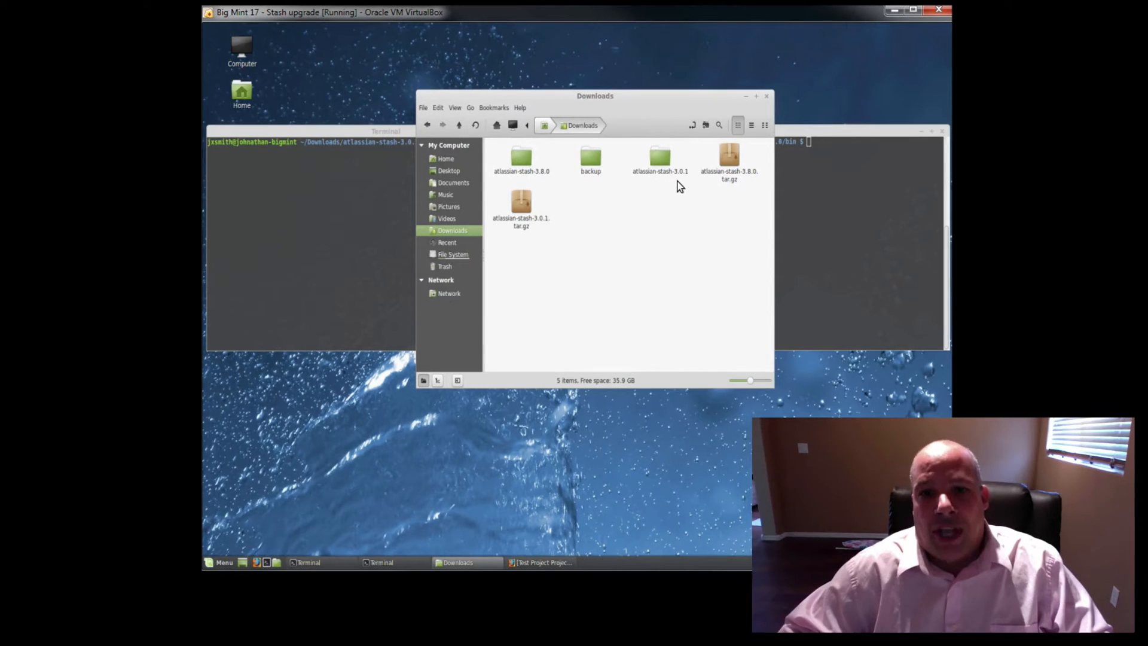
mouse_move(693, 184)
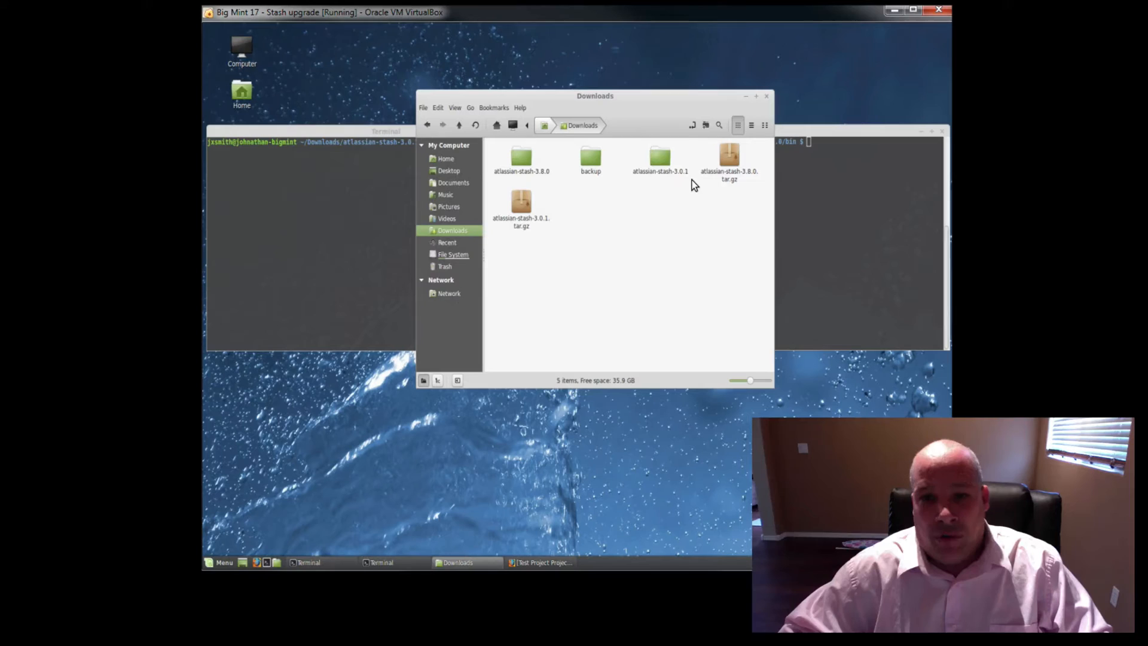
mouse_move(544, 185)
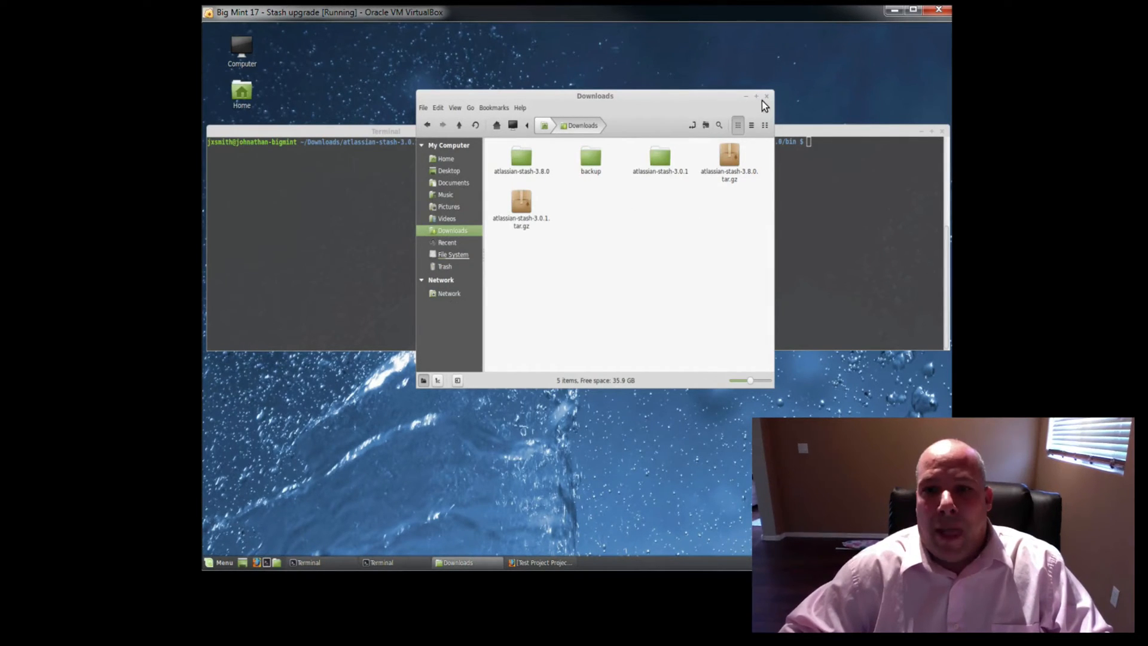
Edit bin/setenv.sh with vi in both installs, carrying the STASH_HOME line into the 3.8.0 file
left_click(765, 96)
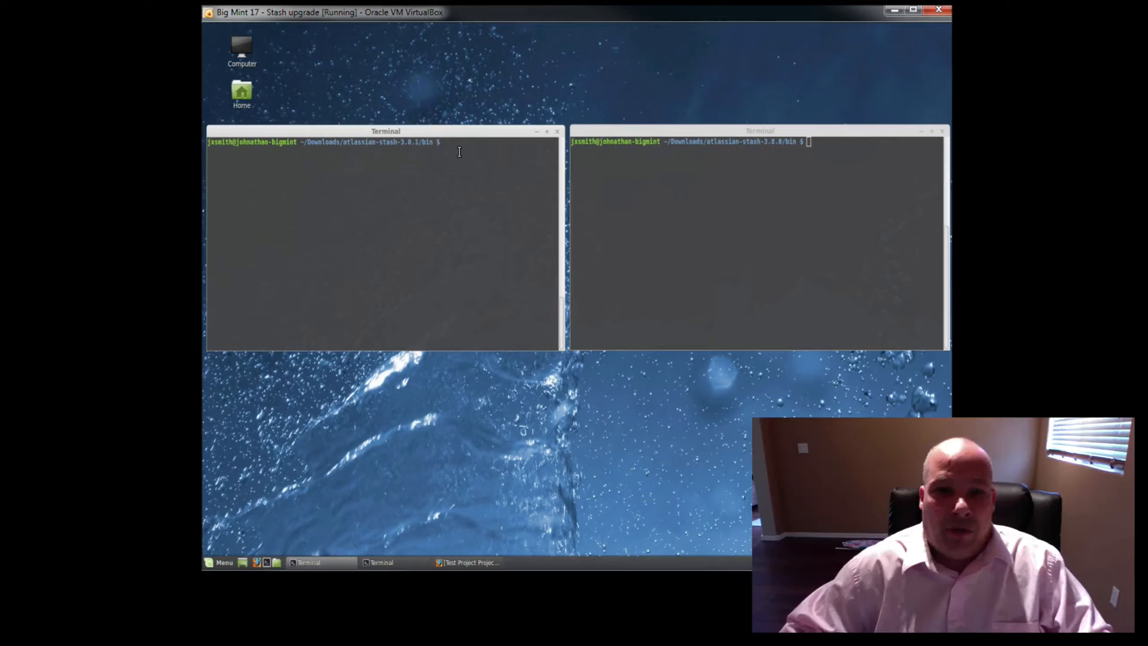
type("vi")
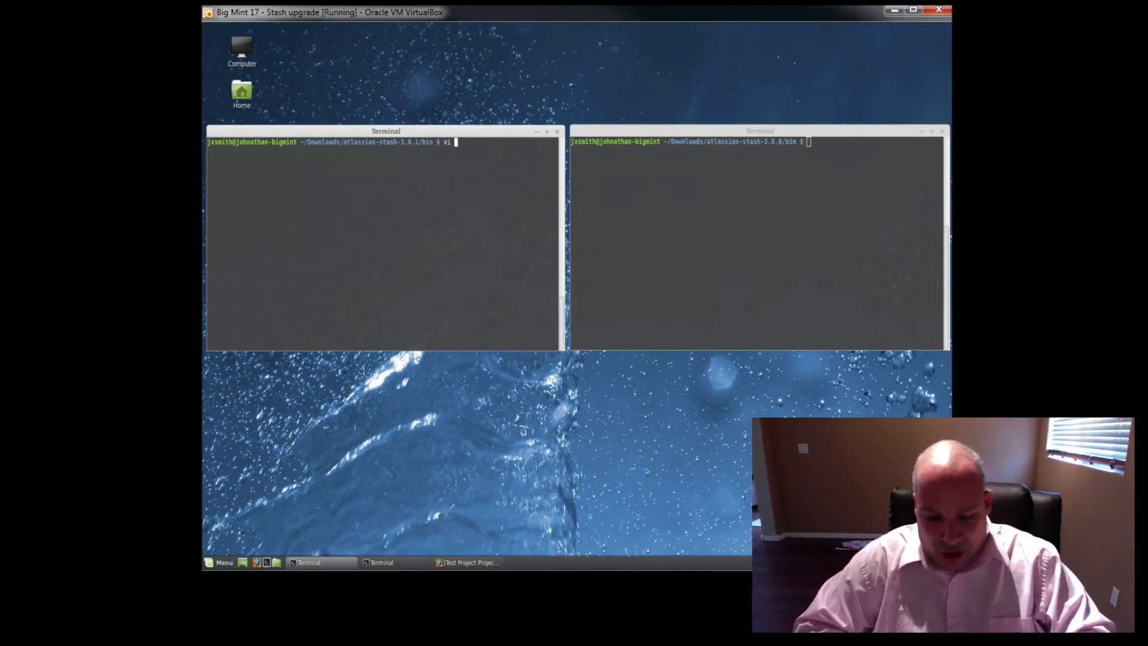
type("setev.sh")
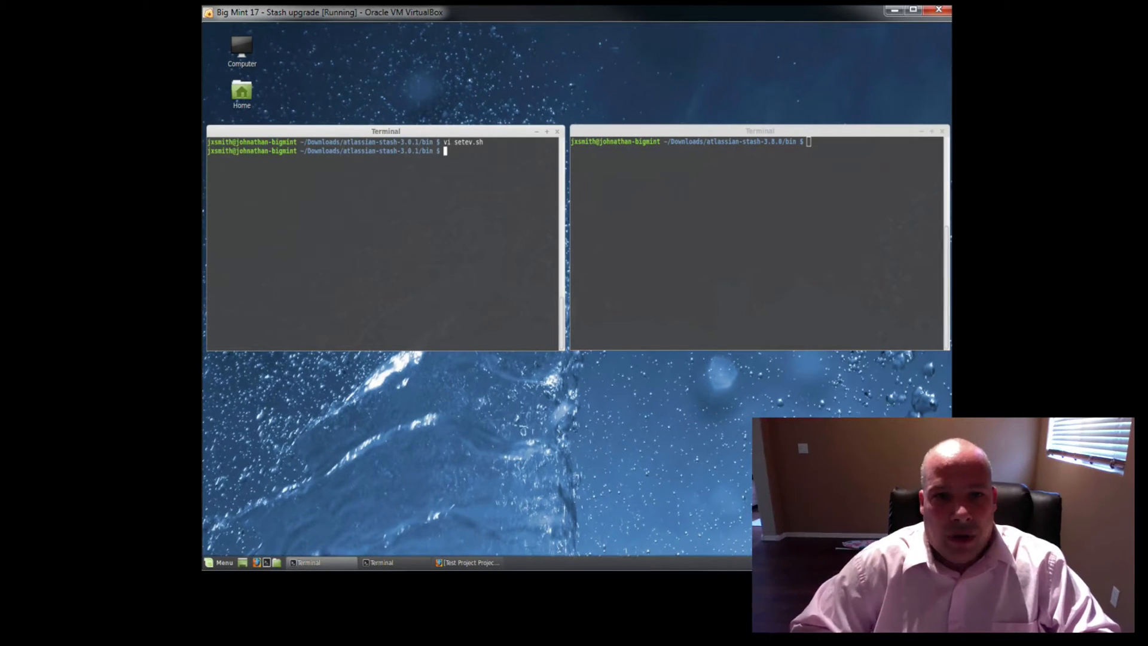
type("vi sete")
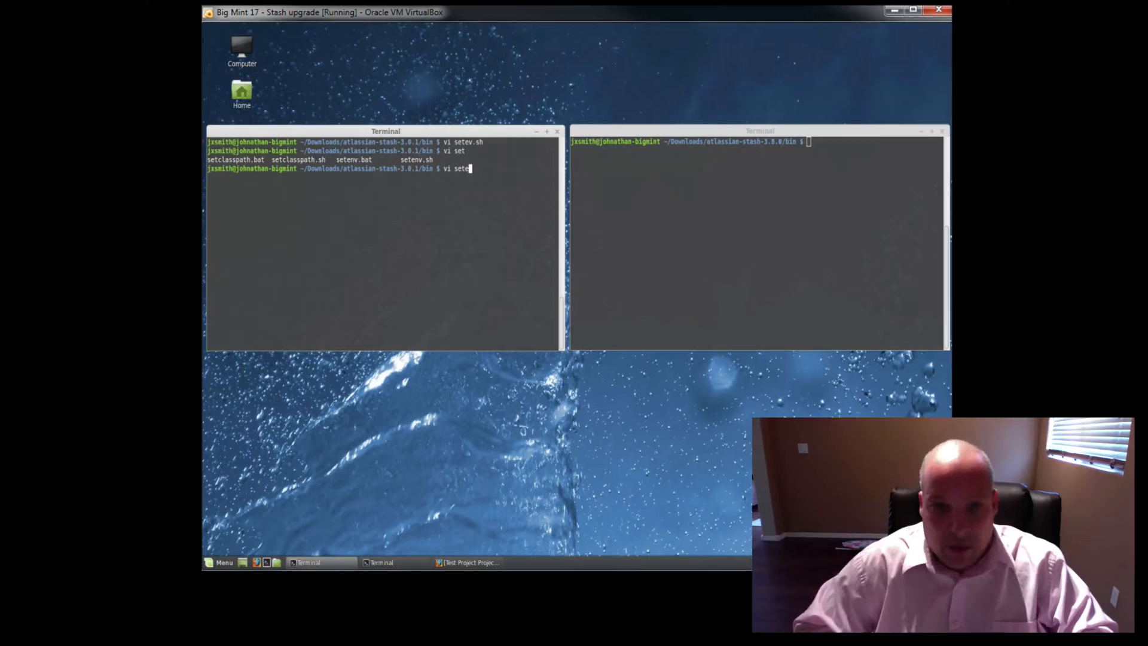
type("nv.s")
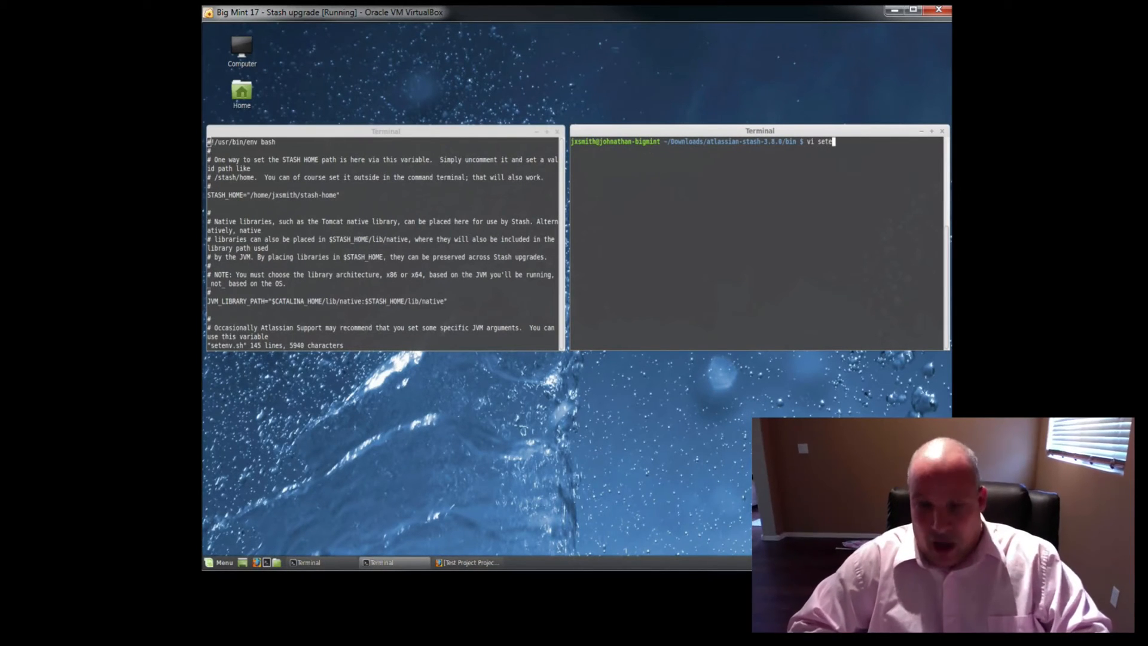
type("v.")
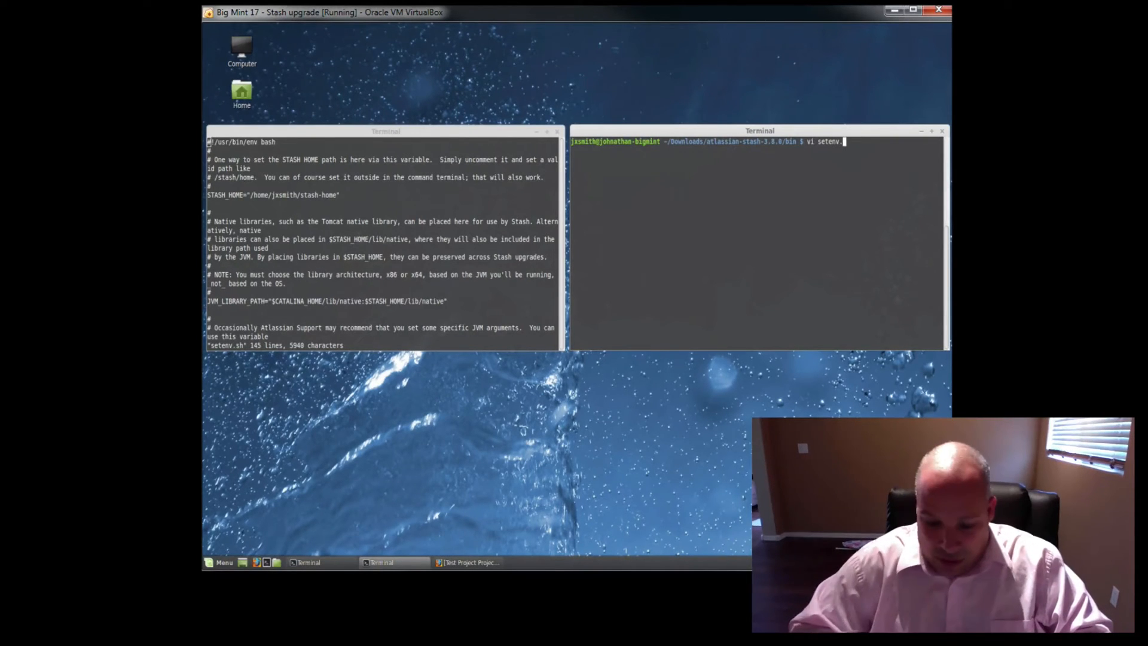
type("sh")
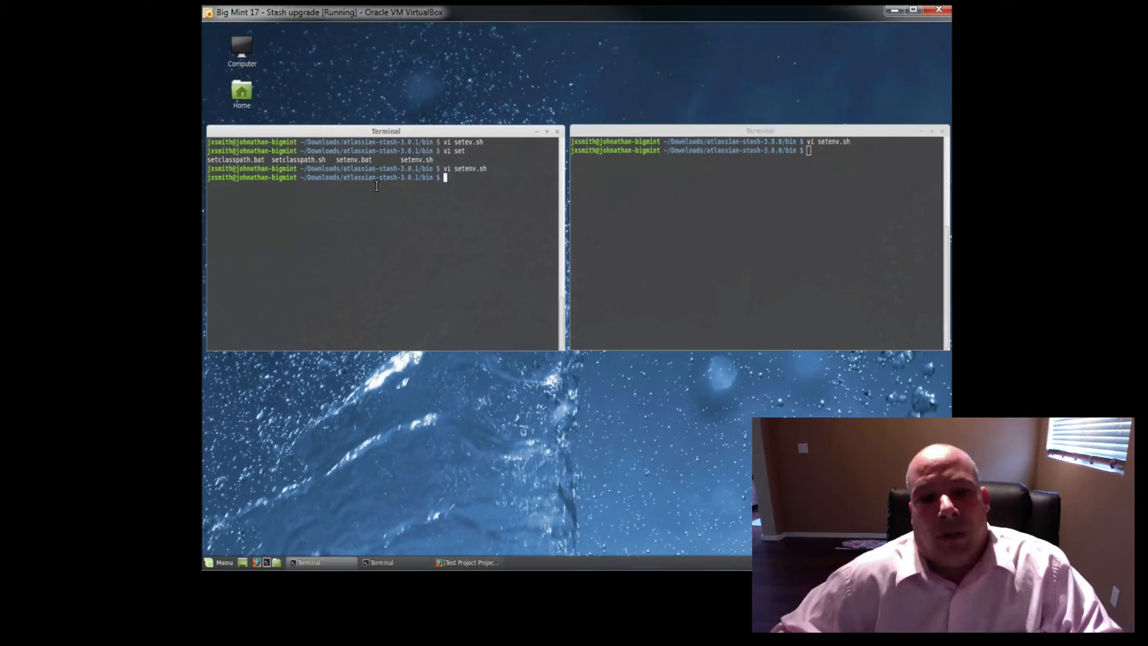
Run ./stop-stash.sh in the 3.0.1 bin folder until it reports 'Stopped Atlassian Stash'
type("./")
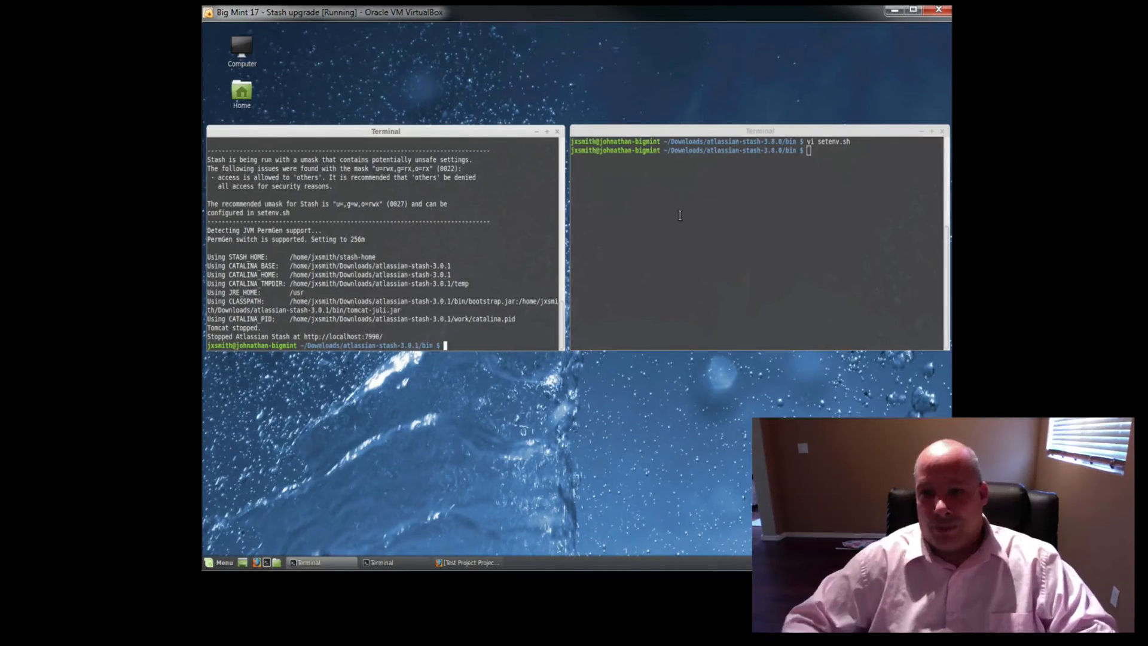
Run ./start-stash.sh in the 3.8.0 bin folder so Tomcat starts and reports success at localhost:7990
type("./st")
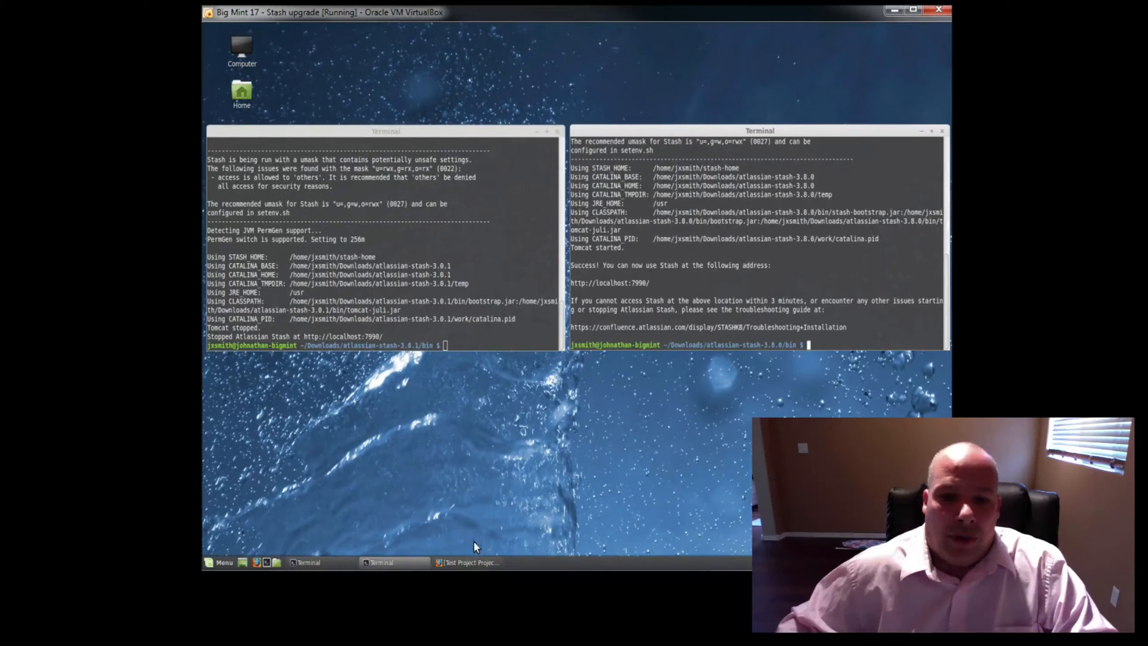
Bring Firefox forward and reload localhost:7990 to see the Stash startup screen initializing
left_click(469, 562)
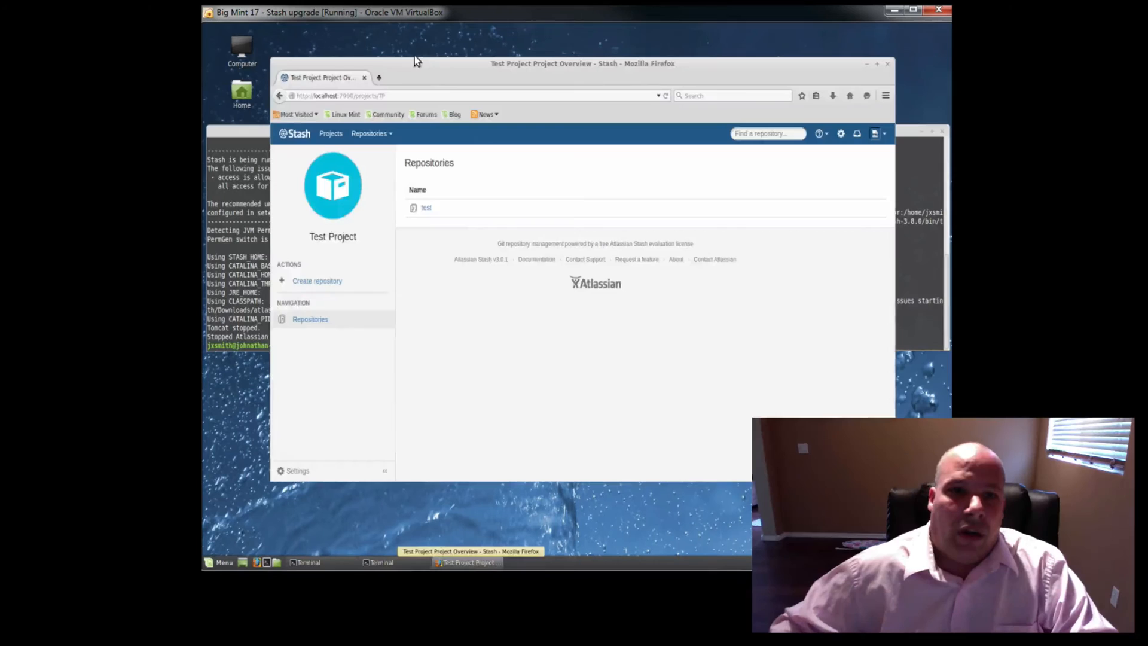
left_click(406, 96)
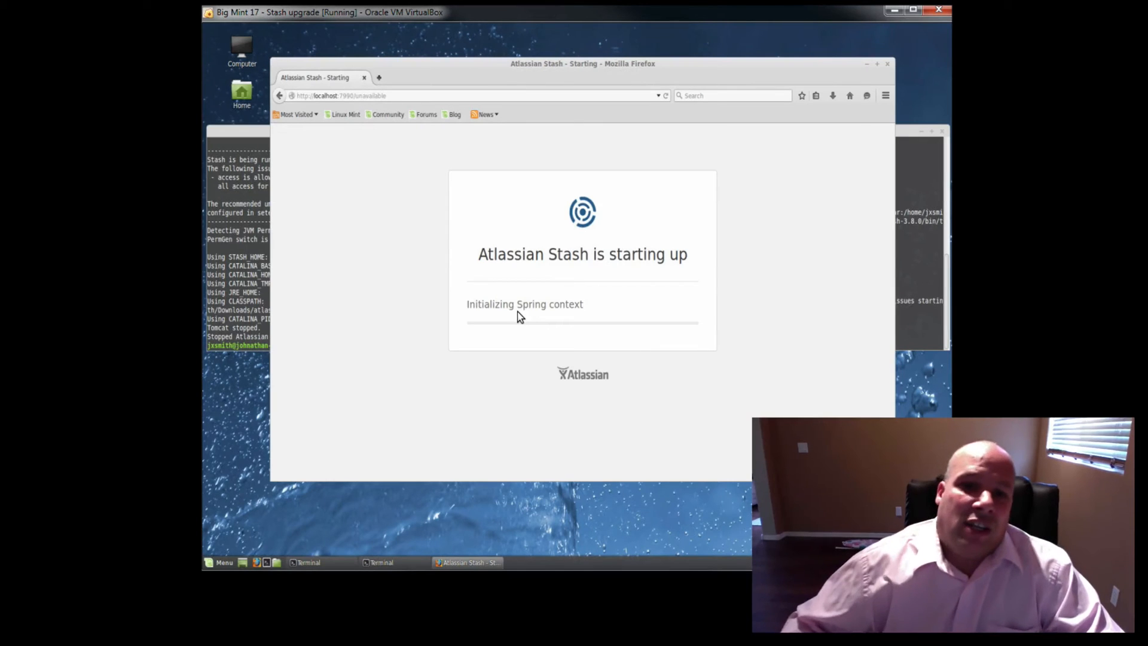
mouse_move(637, 328)
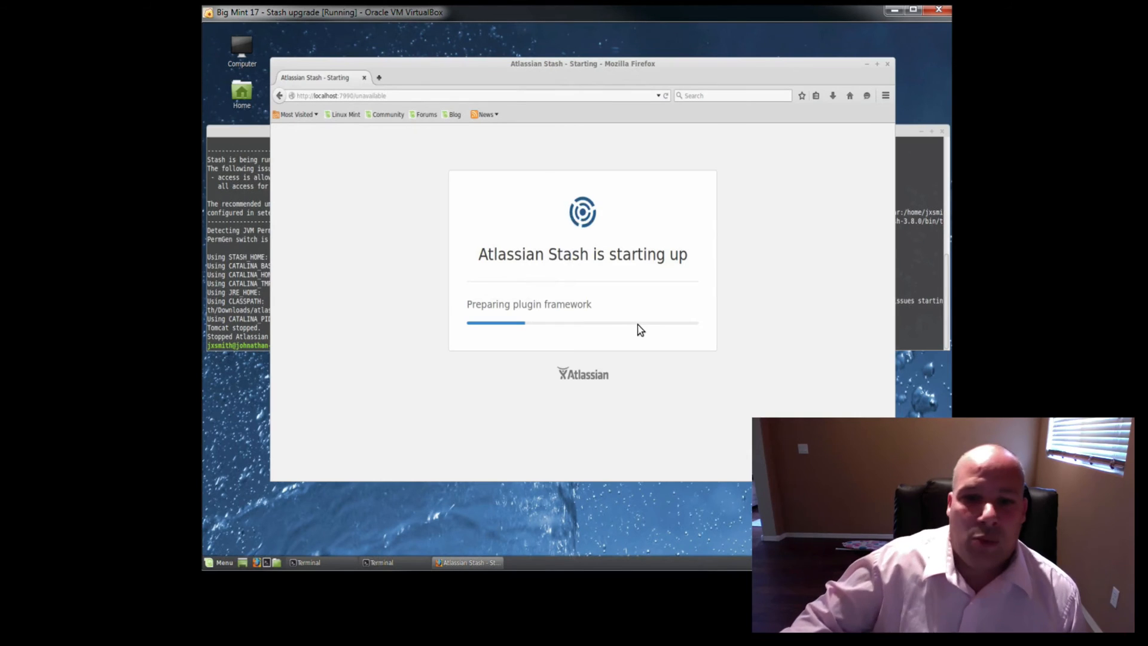
mouse_move(614, 321)
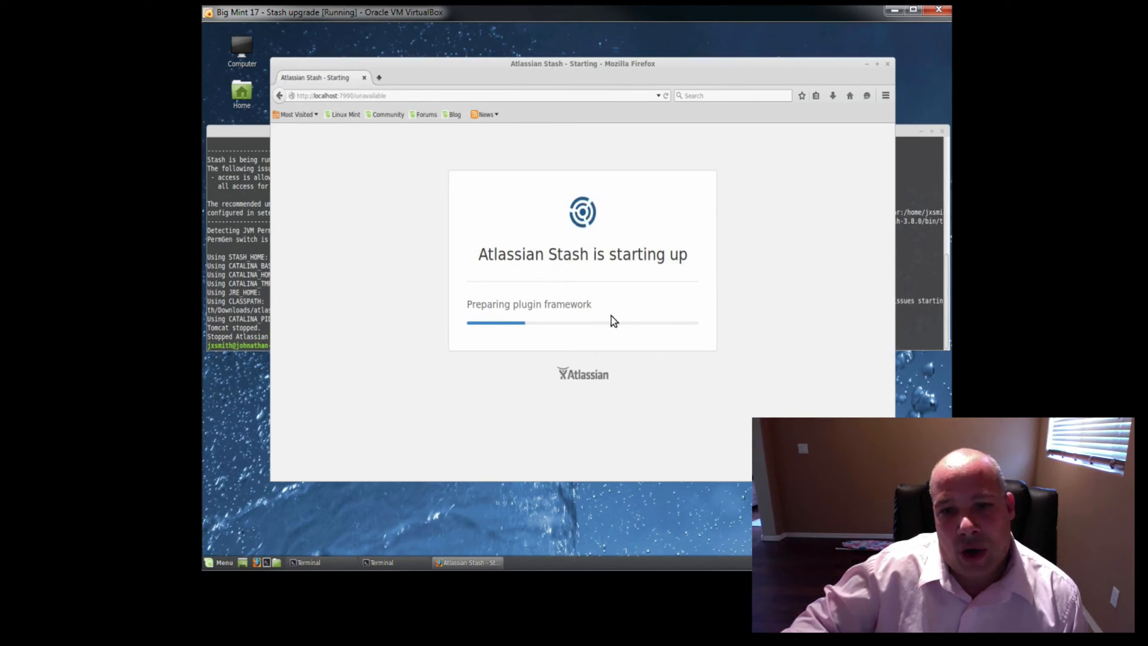
mouse_move(670, 318)
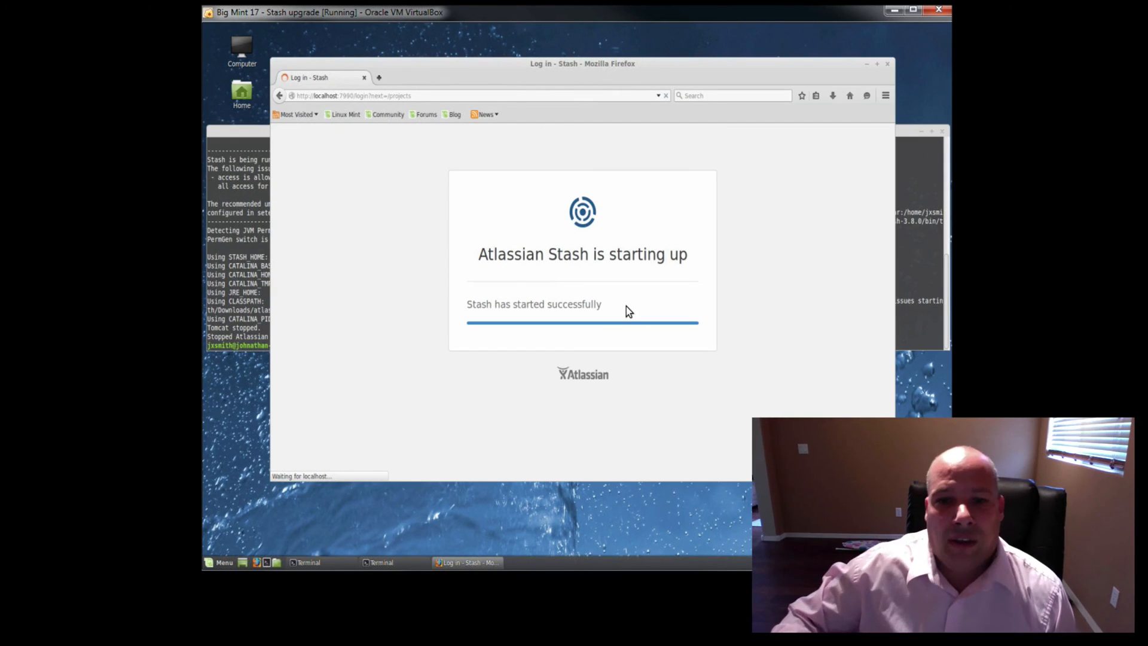
mouse_move(386, 114)
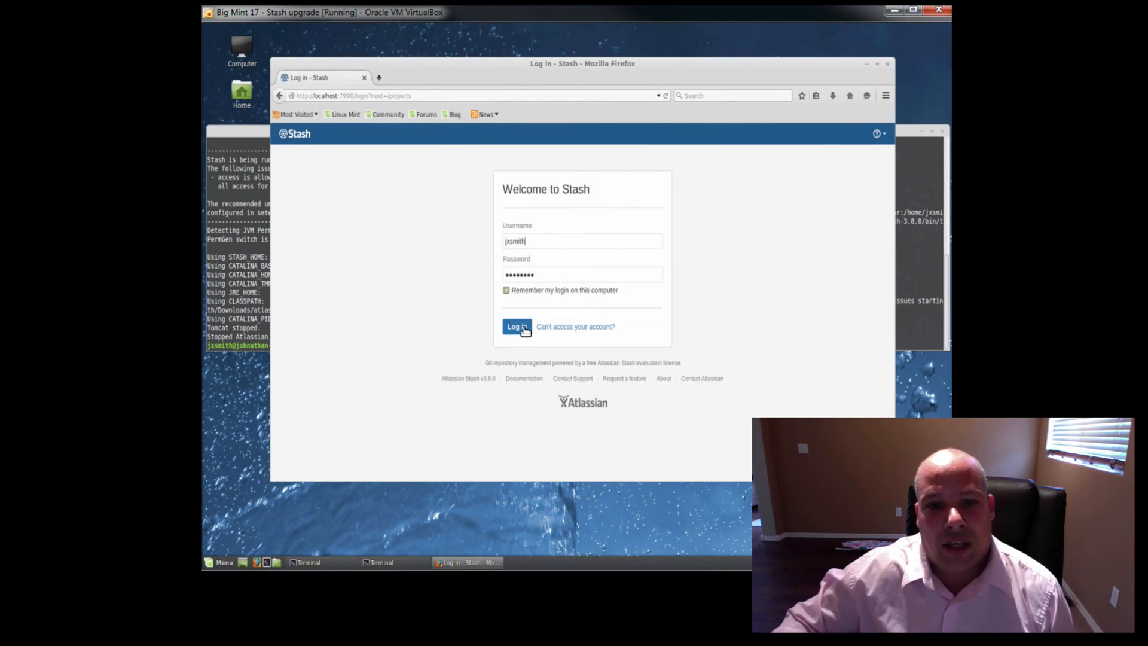
Submit the login form to reach the Projects page listing Test Project
left_click(515, 327)
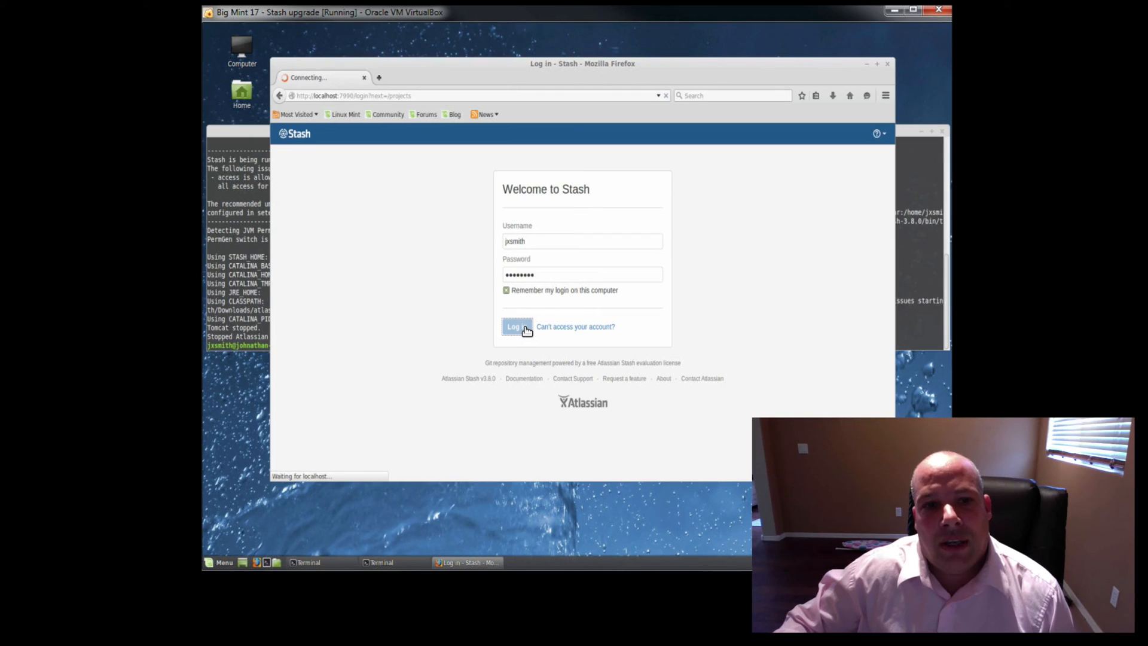
left_click(515, 327)
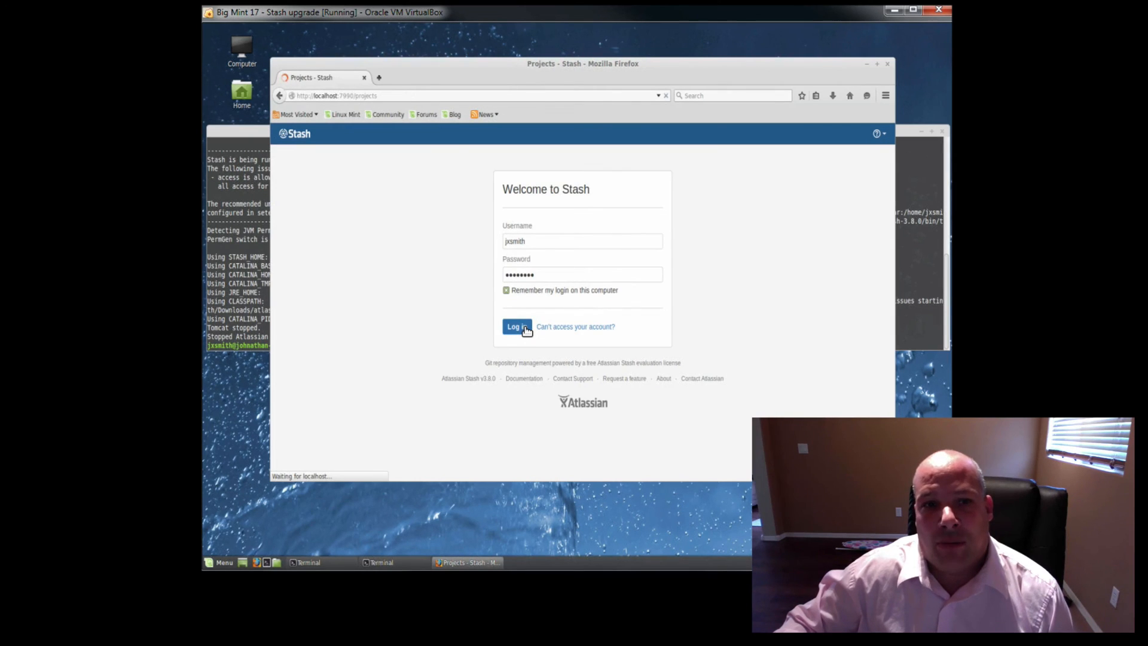
left_click(515, 326)
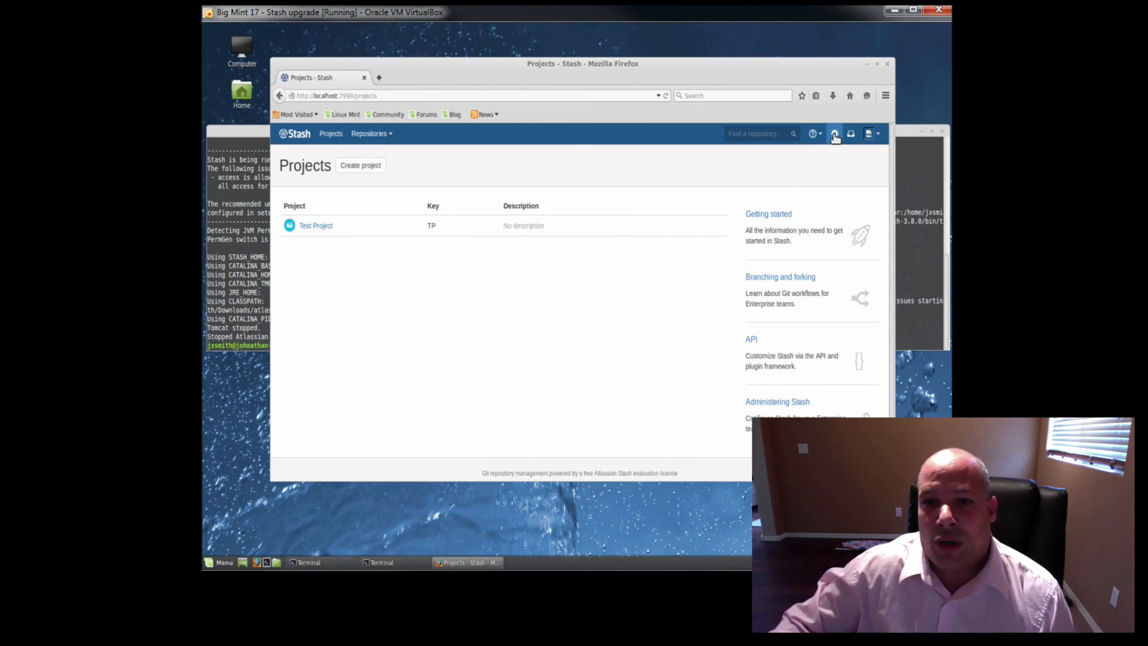
left_click(834, 133)
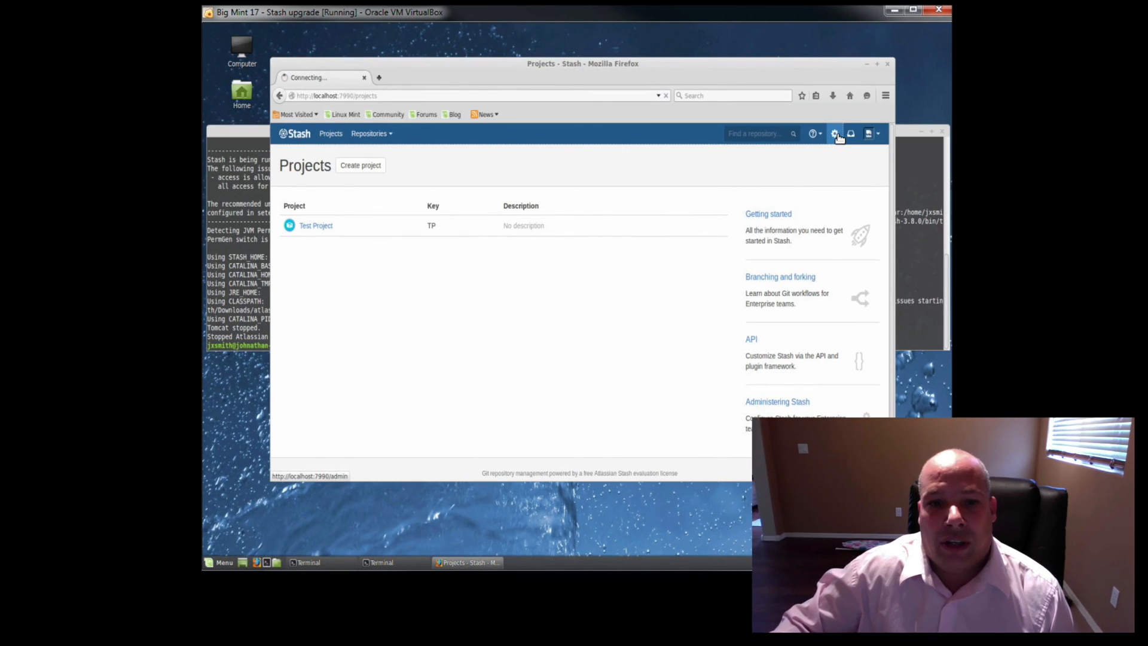
Load the Administration overview and scroll to the footer reporting Atlassian Stash v3.8.0
left_click(834, 132)
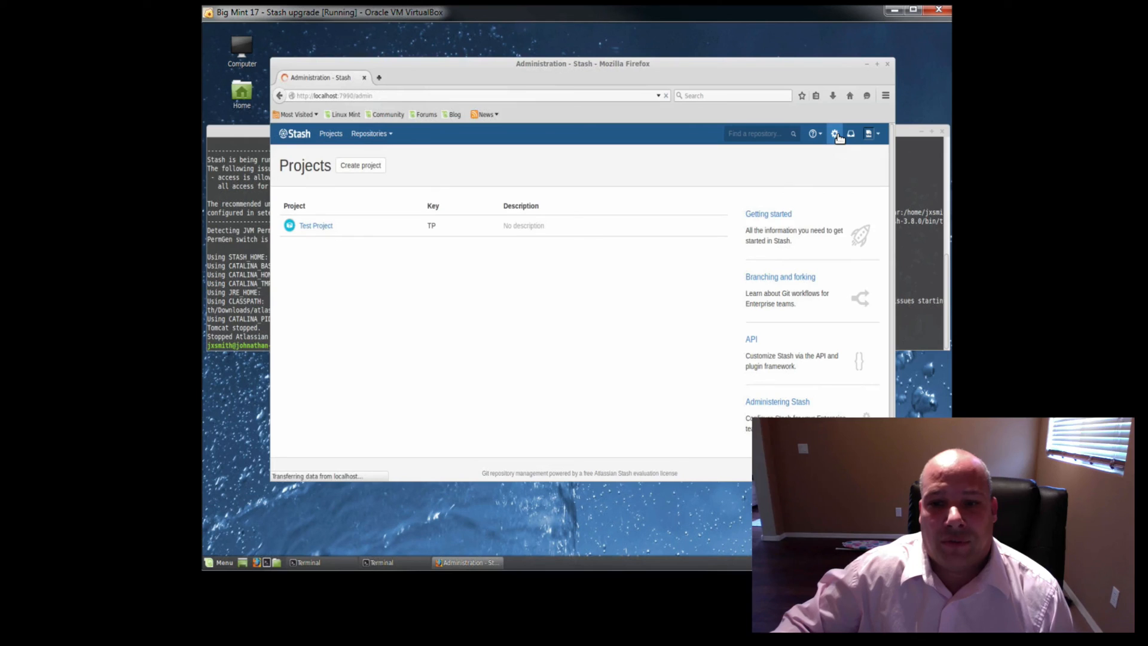
left_click(834, 133)
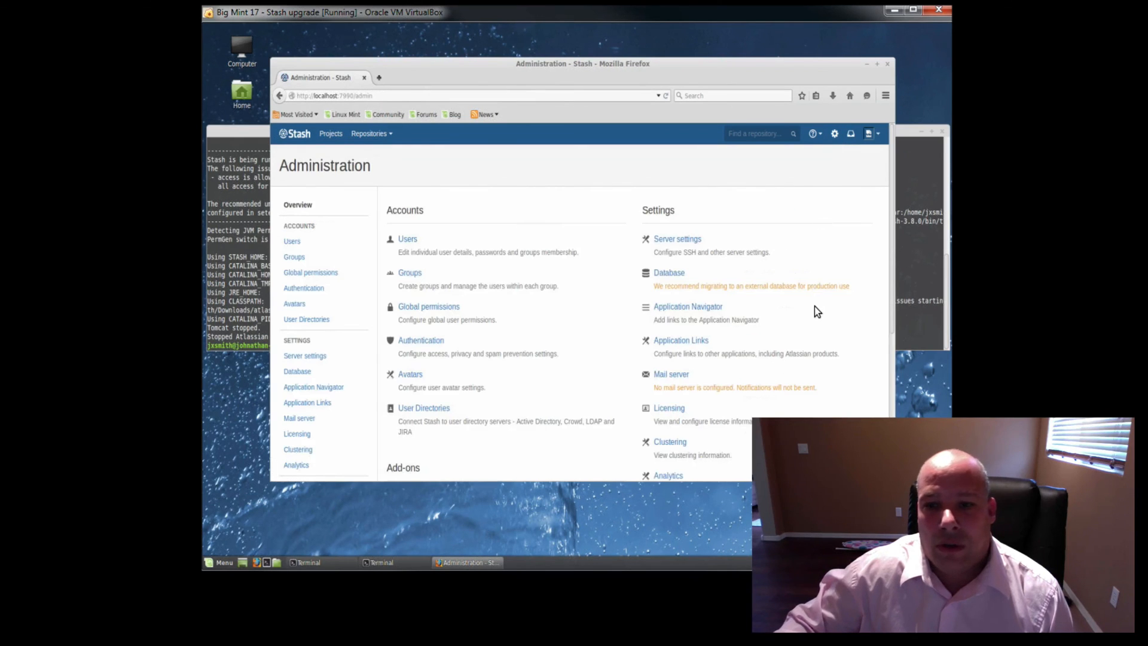
scroll("down", 3)
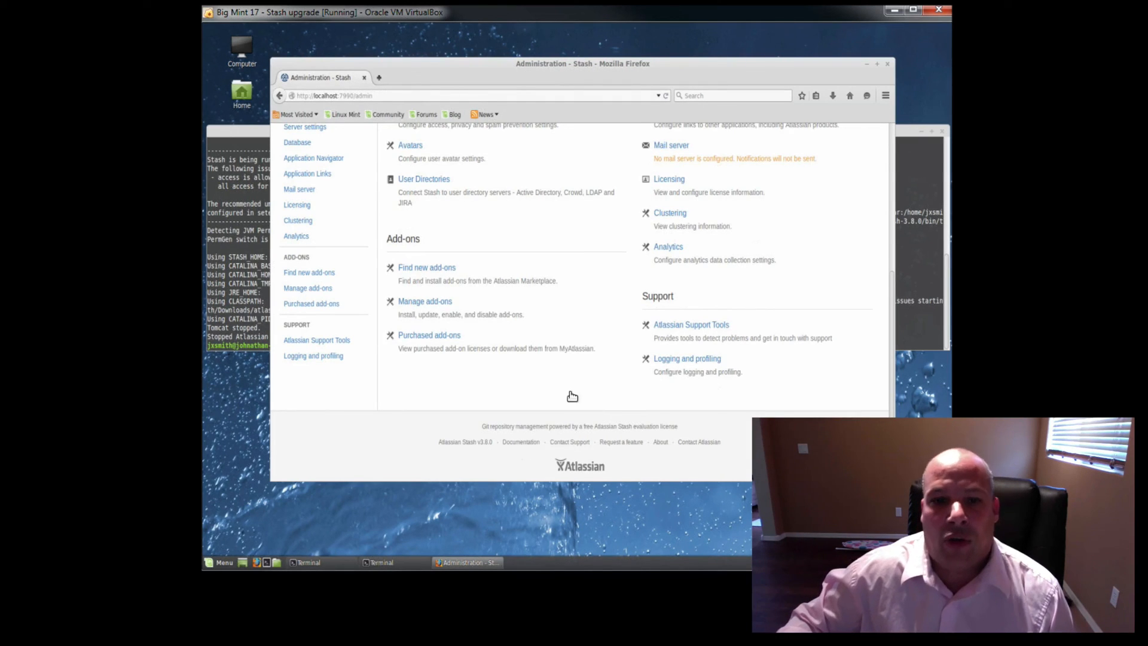
mouse_move(575, 390)
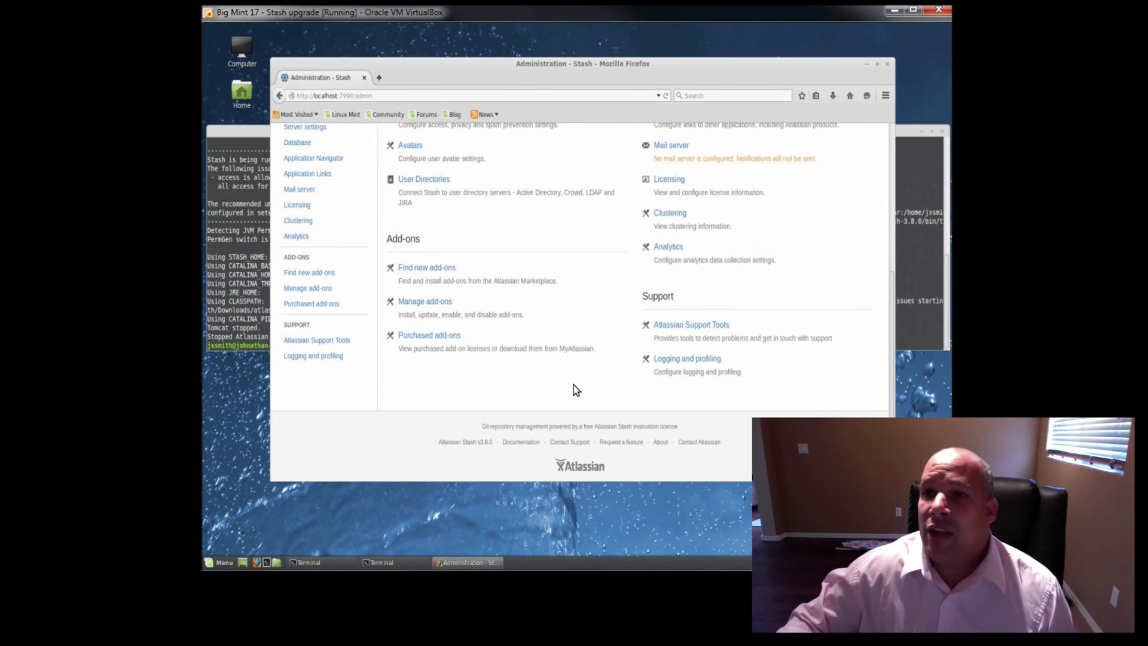
mouse_move(1108, 269)
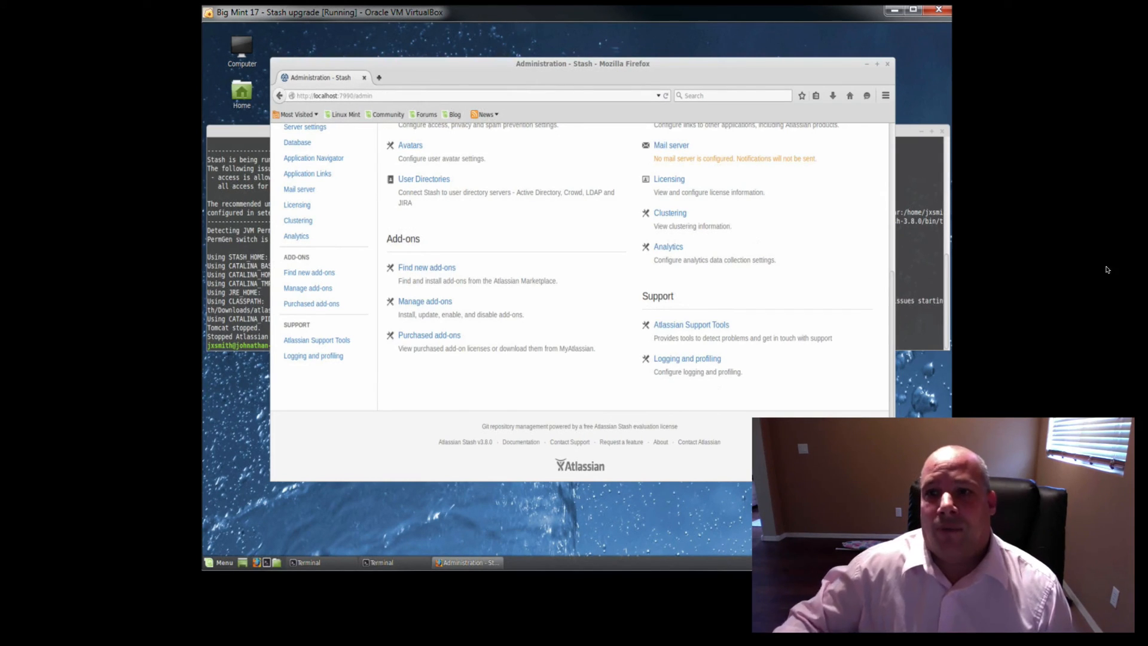